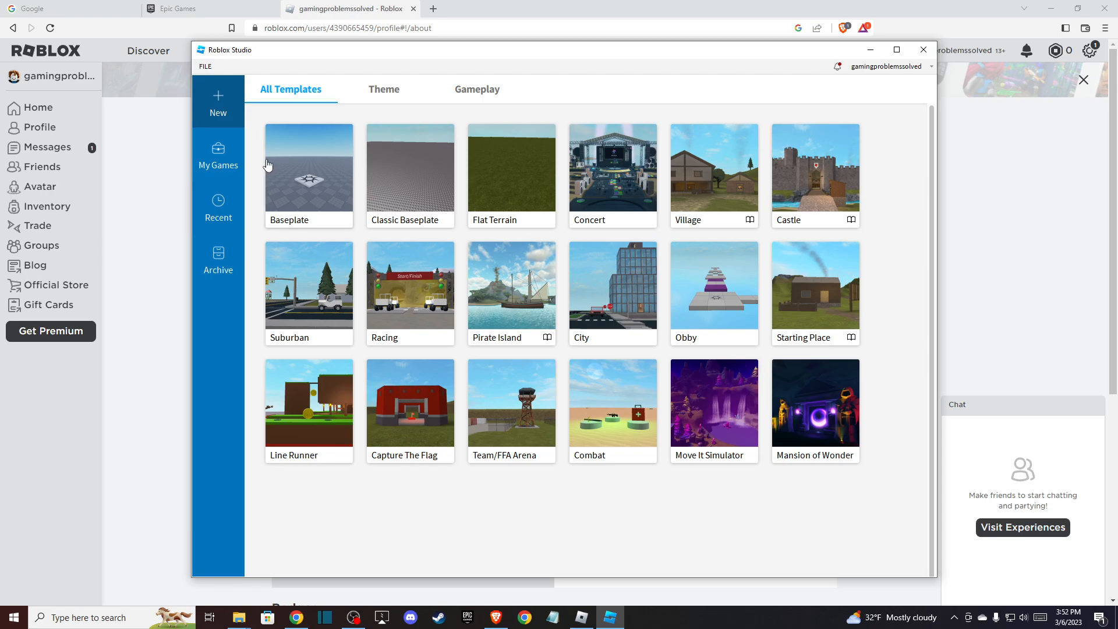
{"action": "mouse_move", "coordinate": [255, 163]}
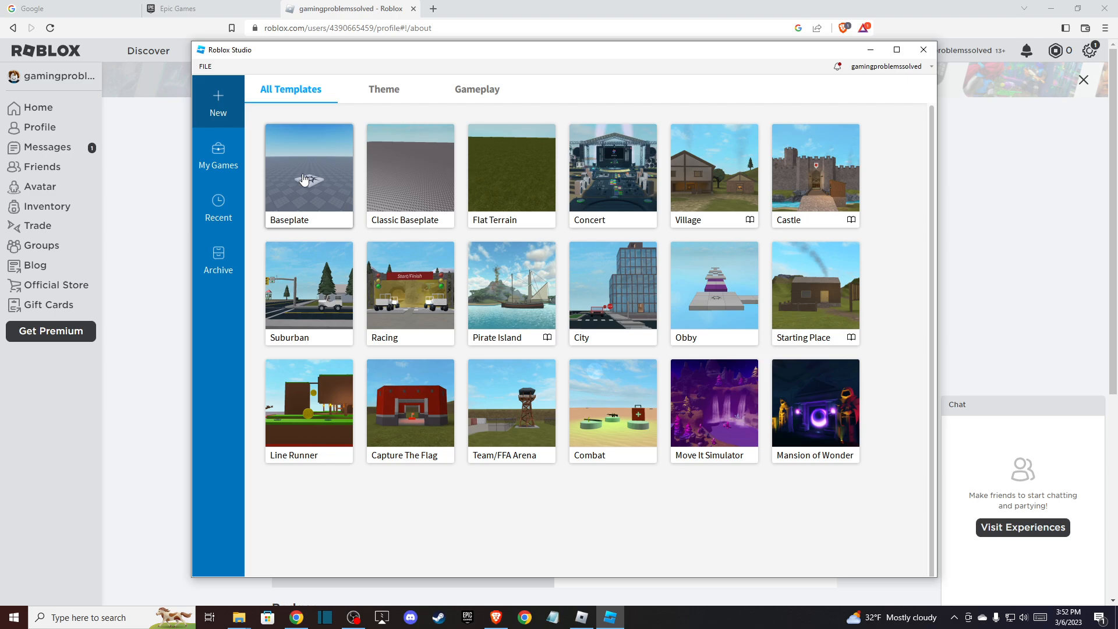
- Create a new Baseplate project, then close it to return to the start page
{"action": "left_click", "coordinate": [308, 169]}
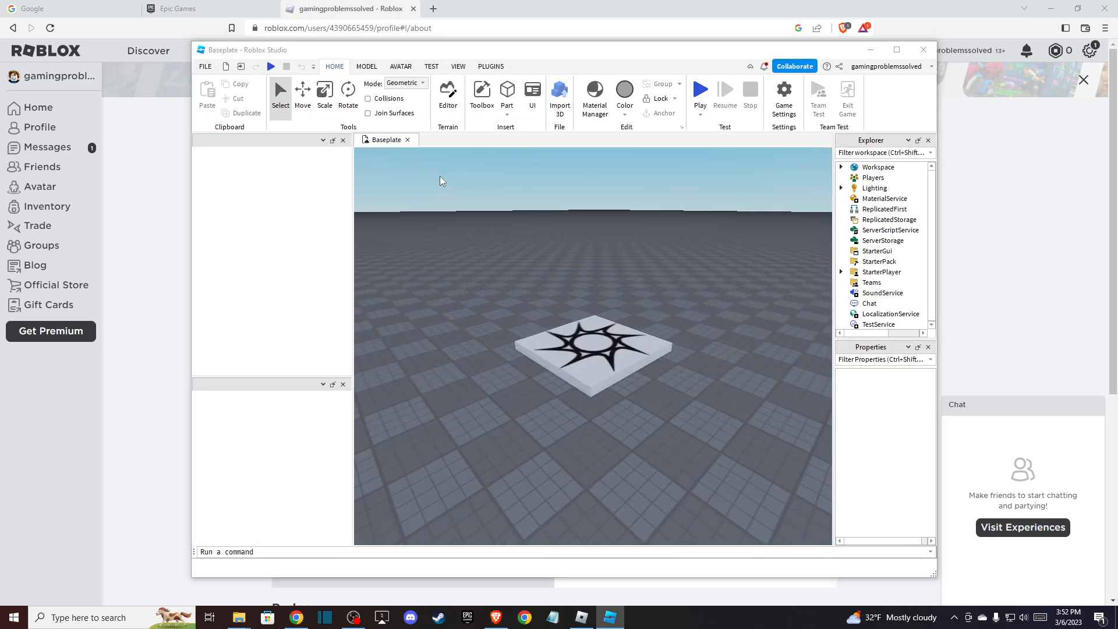
{"action": "left_click", "coordinate": [482, 96]}
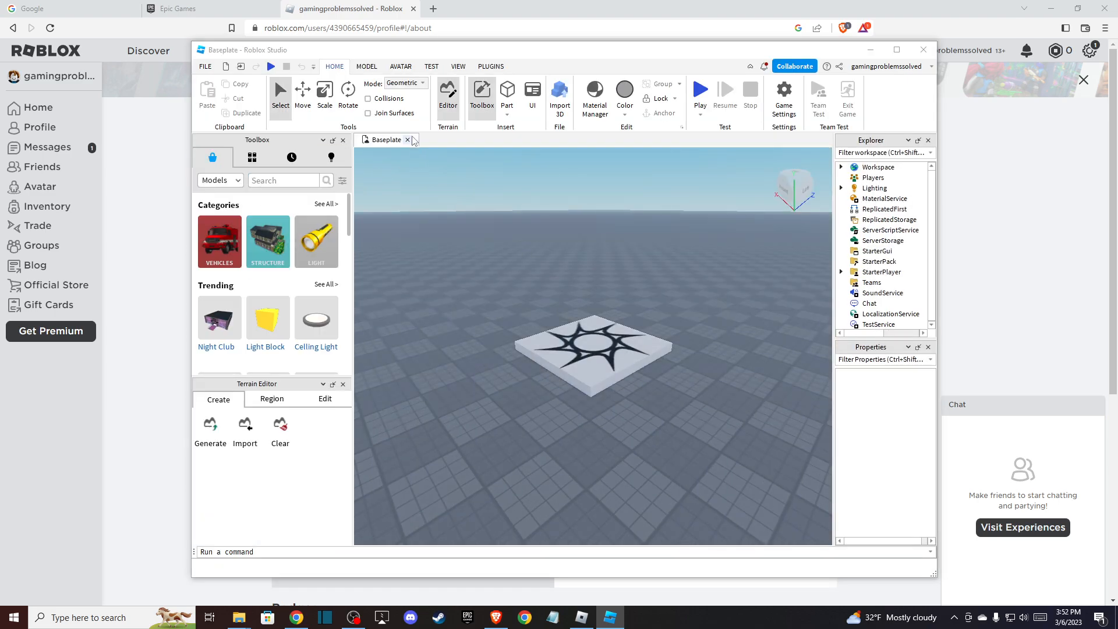
{"action": "left_click", "coordinate": [407, 140]}
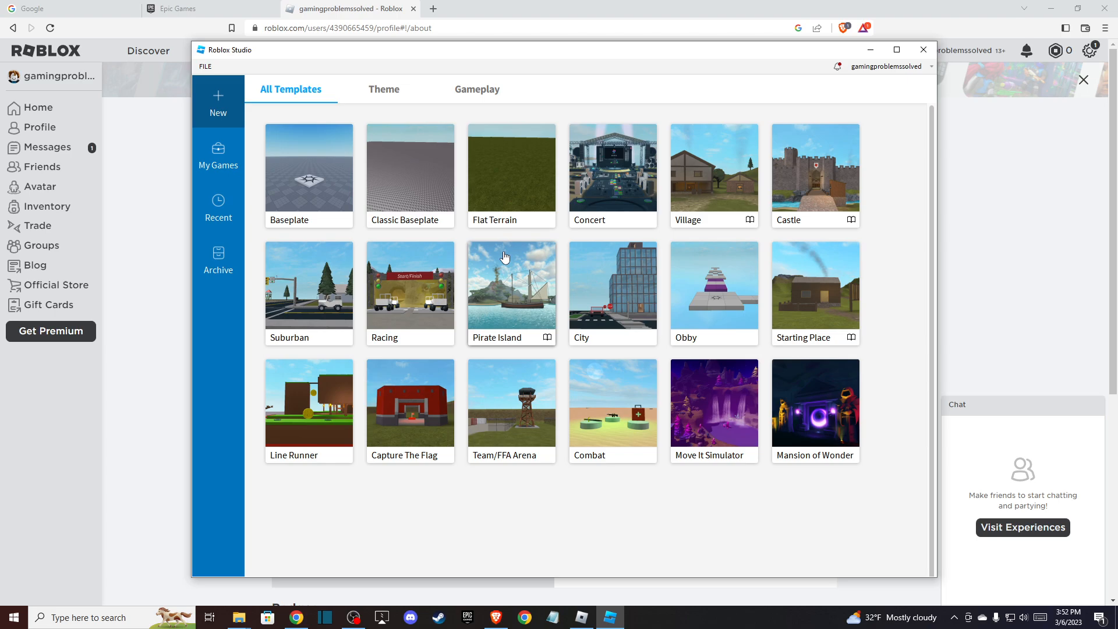
{"action": "mouse_move", "coordinate": [499, 191]}
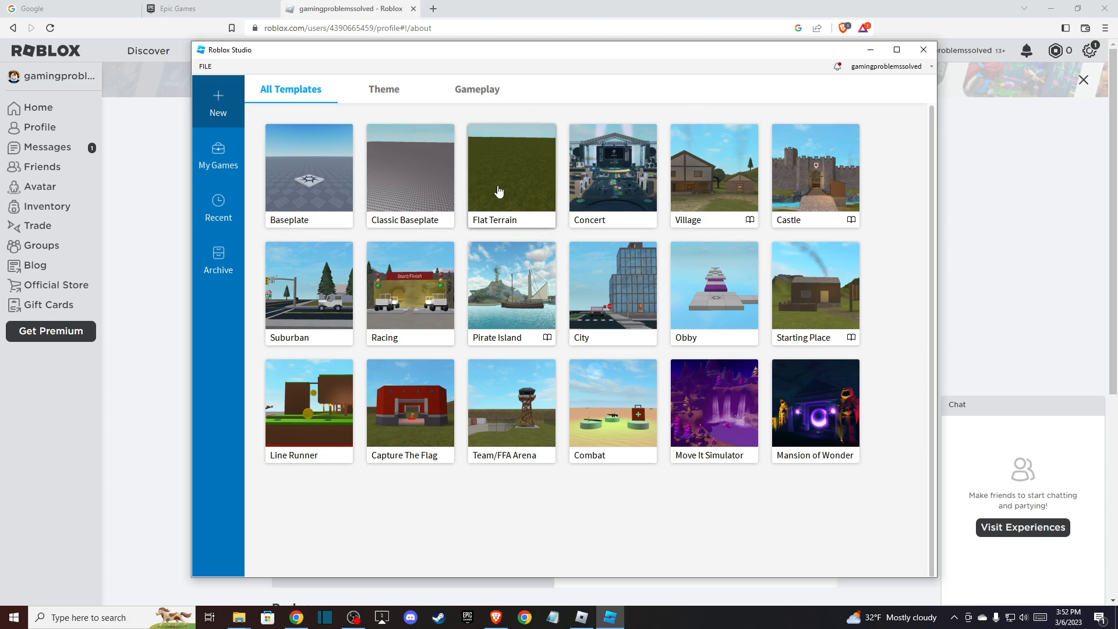
{"action": "mouse_move", "coordinate": [219, 155]}
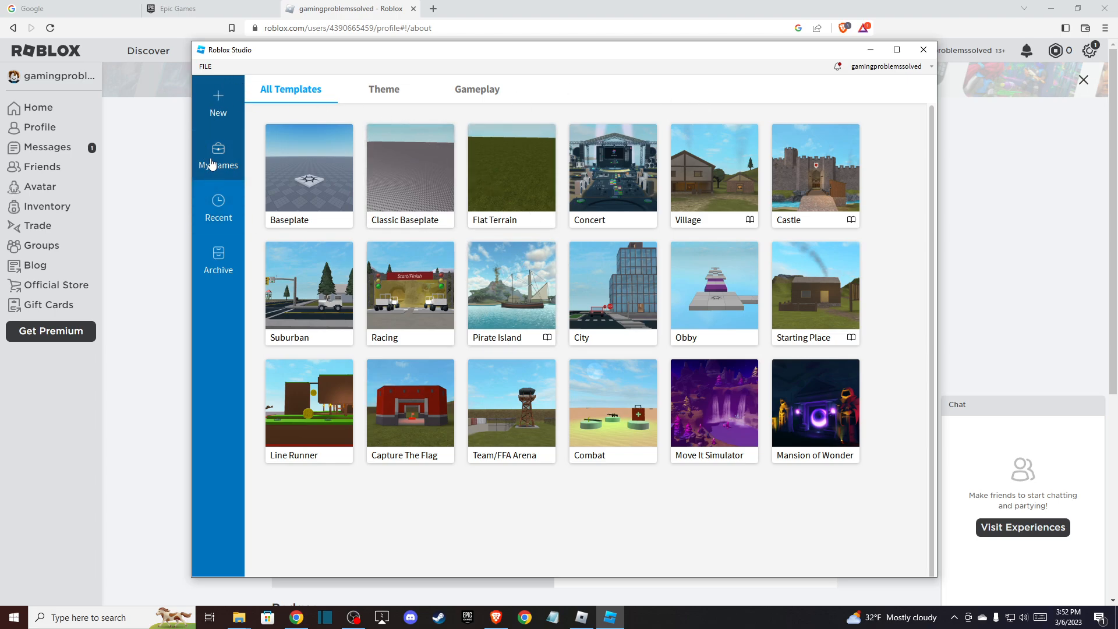
- Archive Untitled Game from My Games and view the Archive list
{"action": "left_click", "coordinate": [218, 156]}
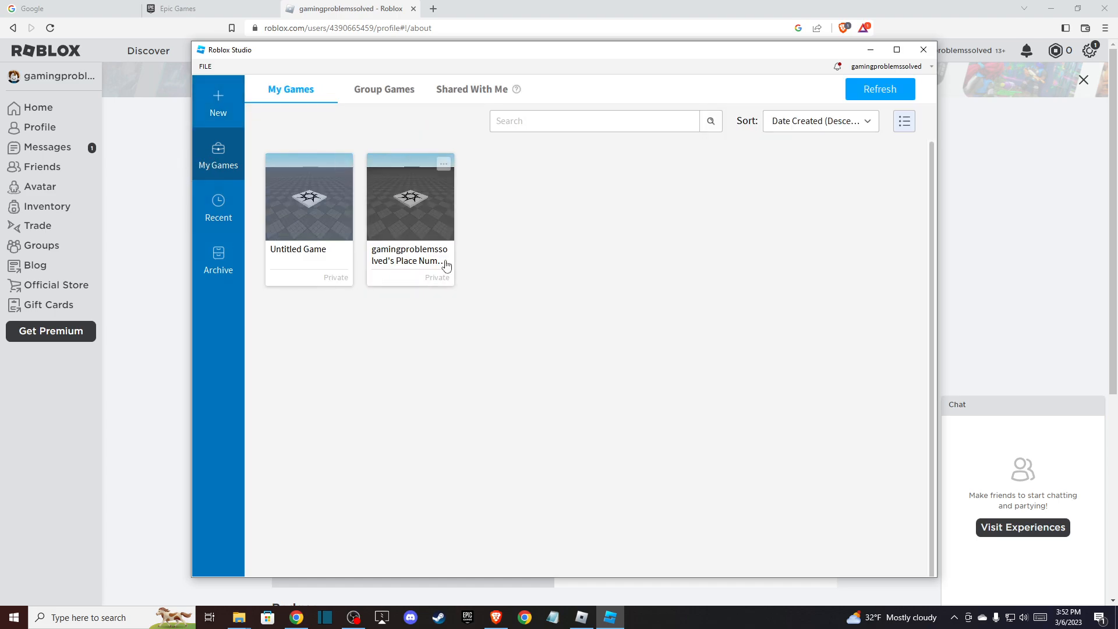
{"action": "mouse_move", "coordinate": [519, 153]}
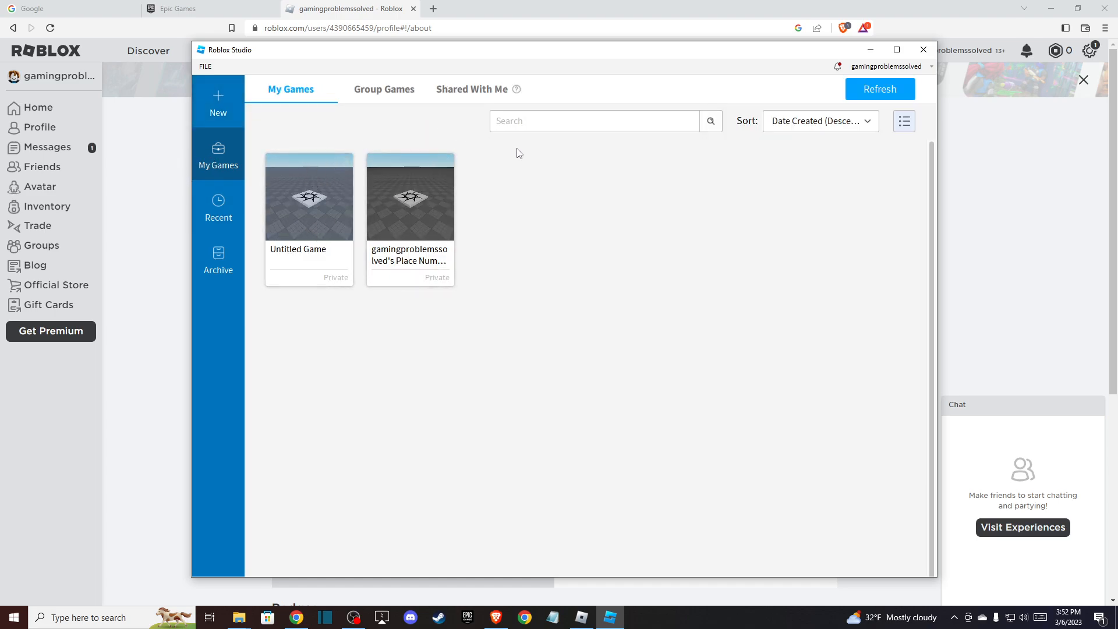
{"action": "mouse_move", "coordinate": [506, 152]}
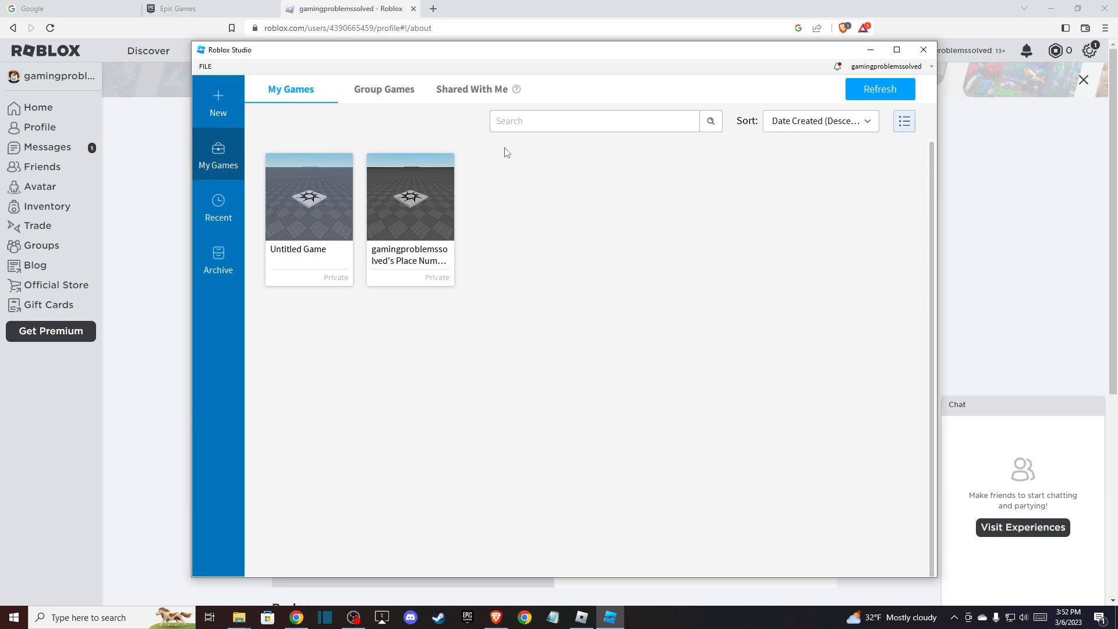
{"action": "mouse_move", "coordinate": [399, 141]}
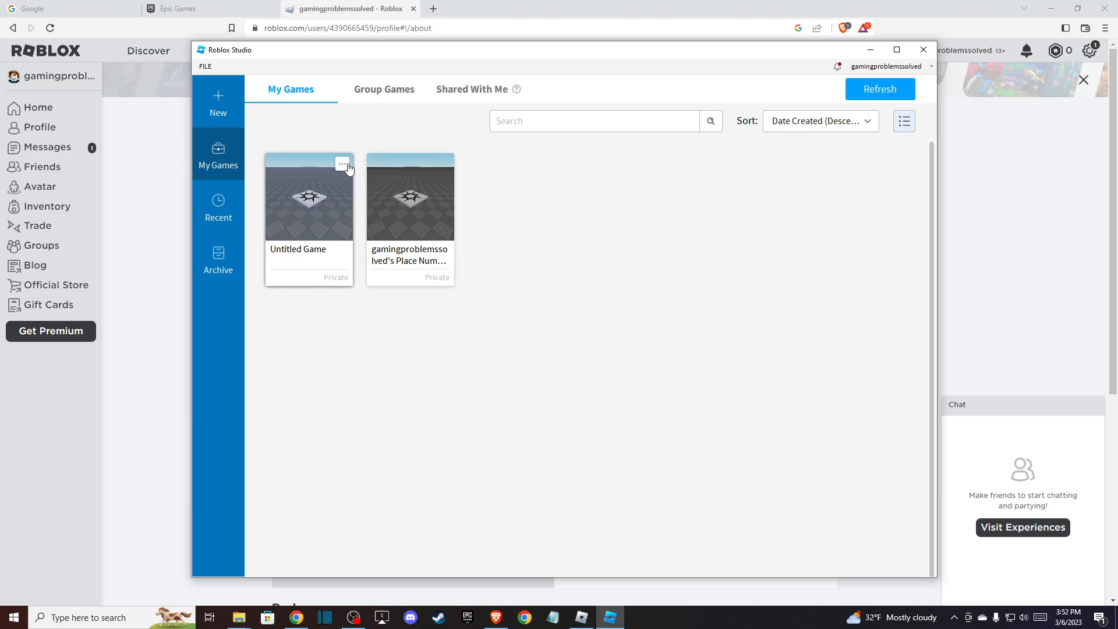
{"action": "mouse_move", "coordinate": [296, 194]}
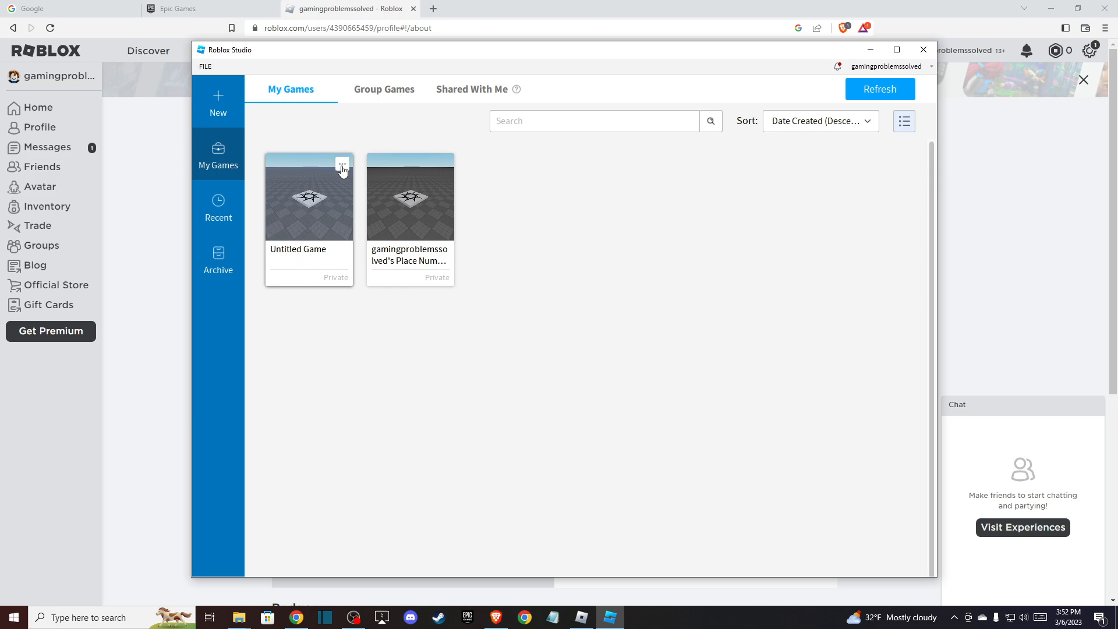
{"action": "left_click", "coordinate": [342, 163]}
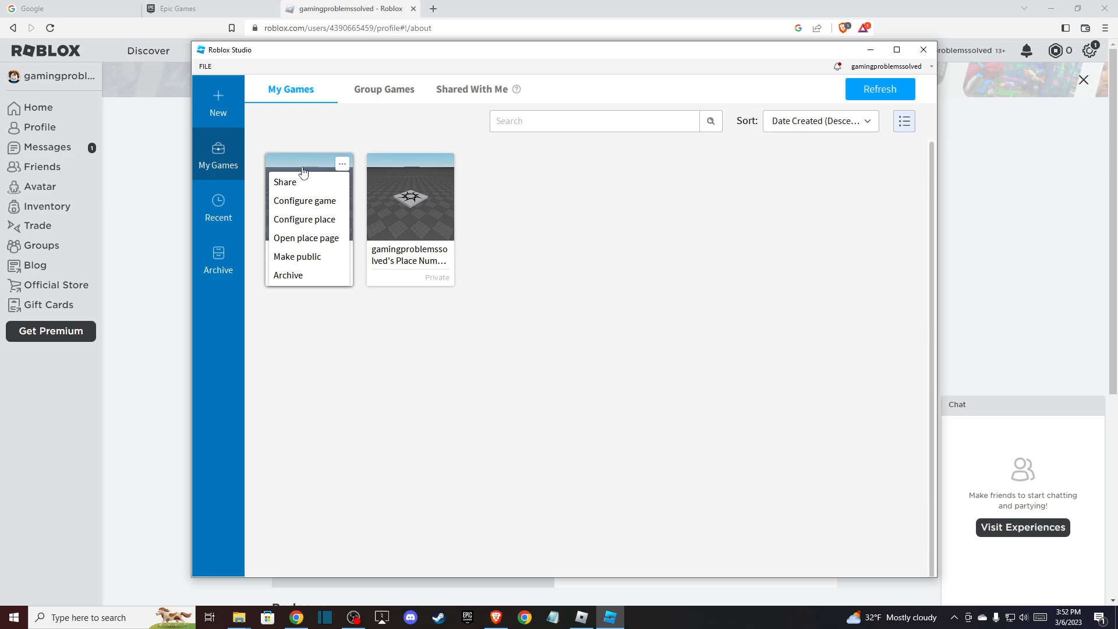
{"action": "left_click", "coordinate": [288, 274]}
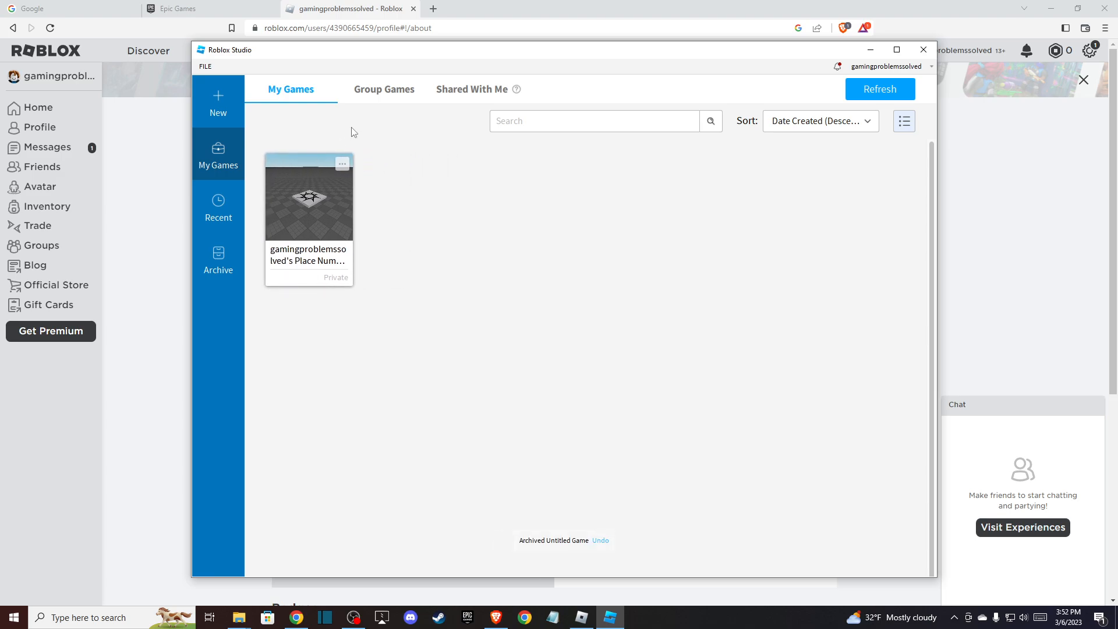
{"action": "mouse_move", "coordinate": [350, 132]}
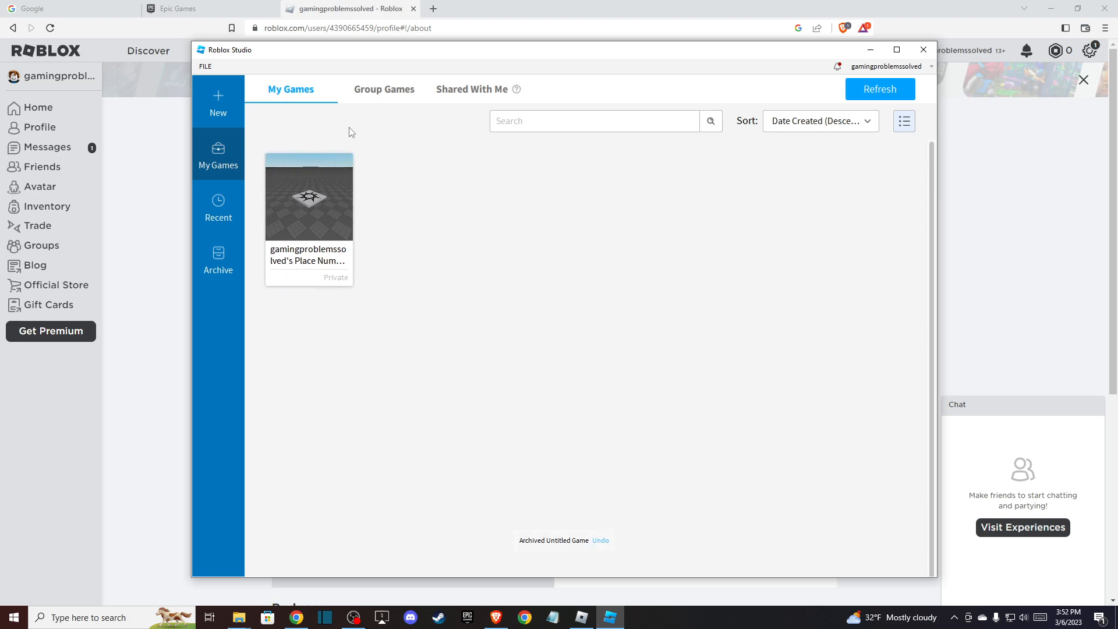
{"action": "left_click", "coordinate": [218, 259]}
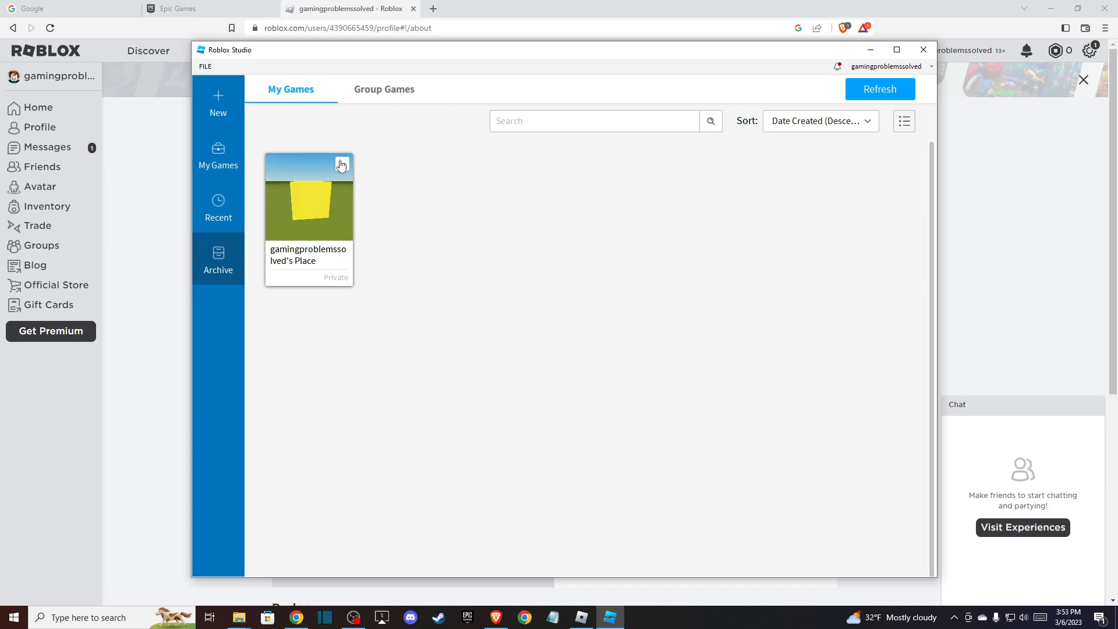
{"action": "mouse_move", "coordinate": [339, 155]}
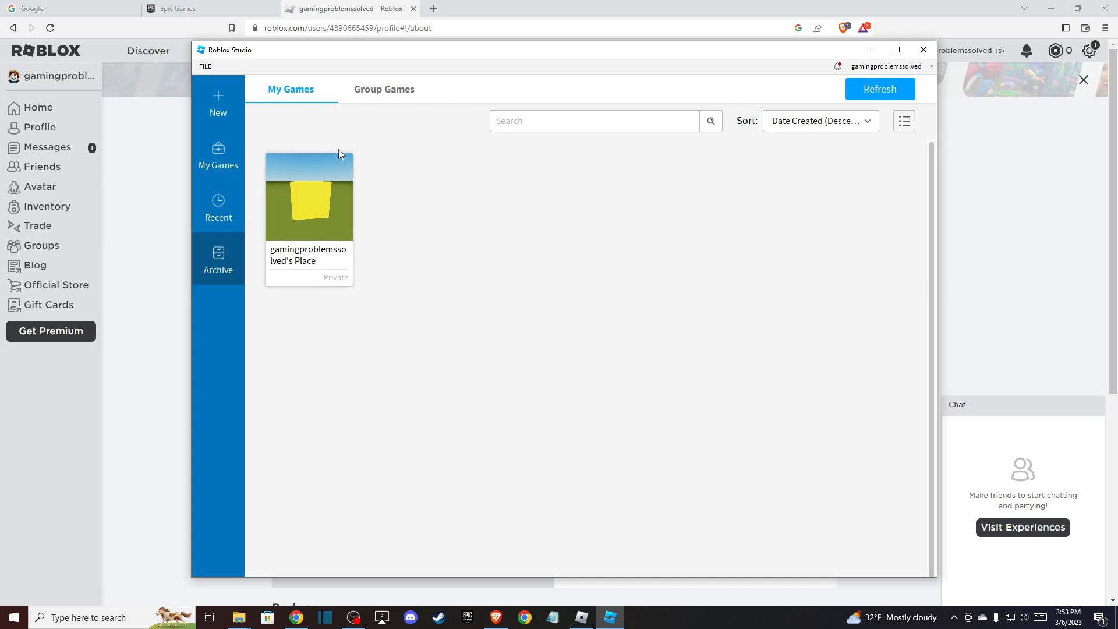